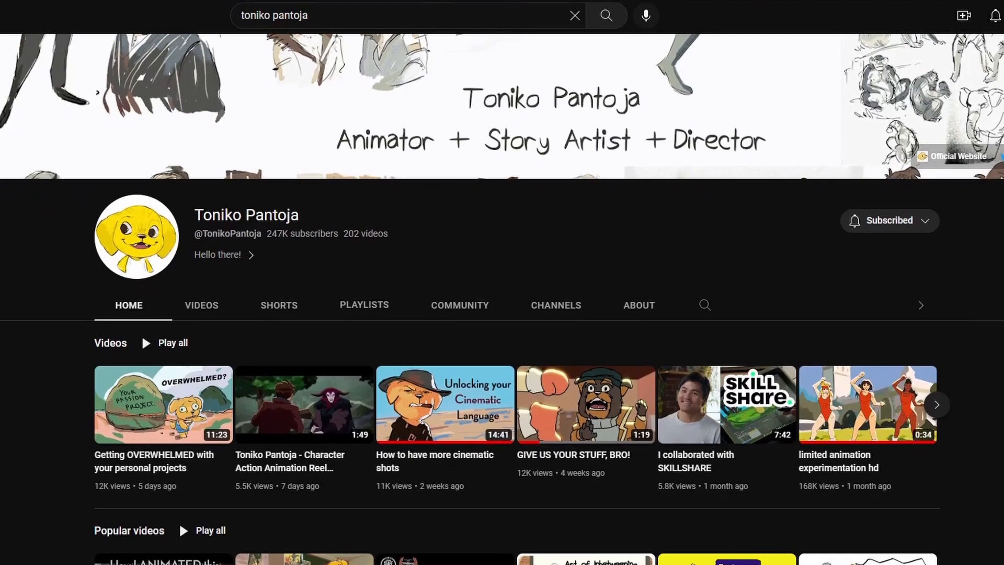
scroll(down, 3)
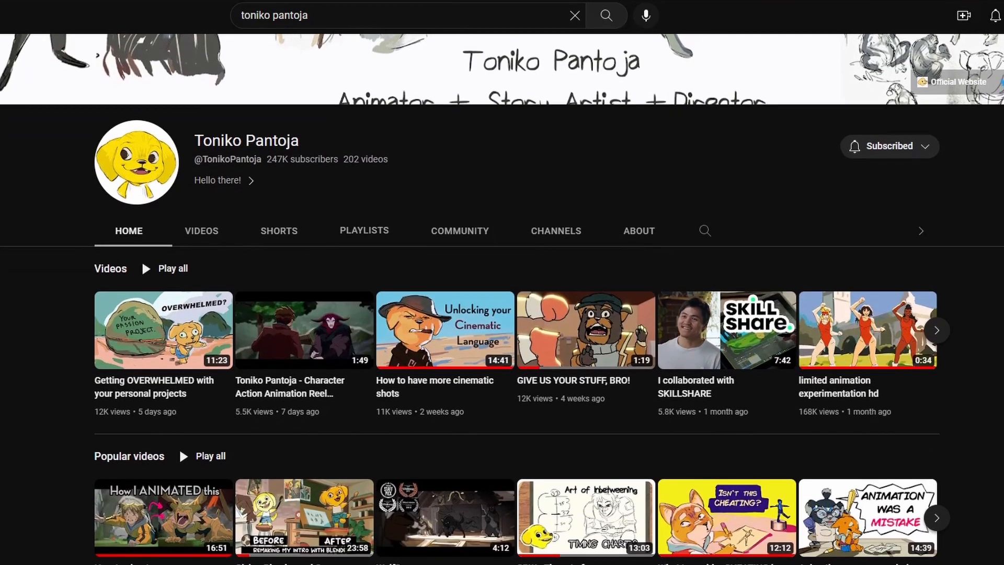
scroll(down, 3)
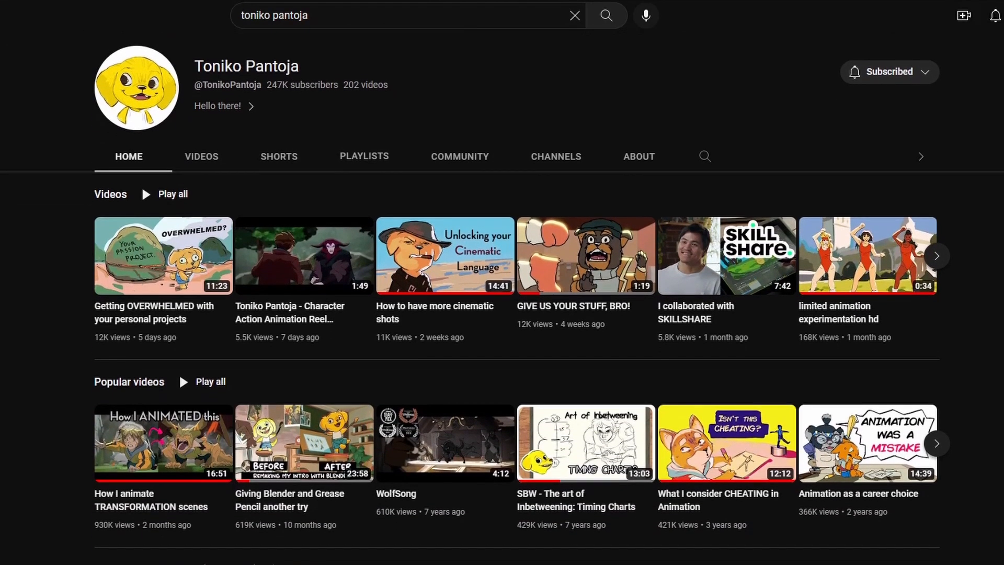
scroll(down, 3)
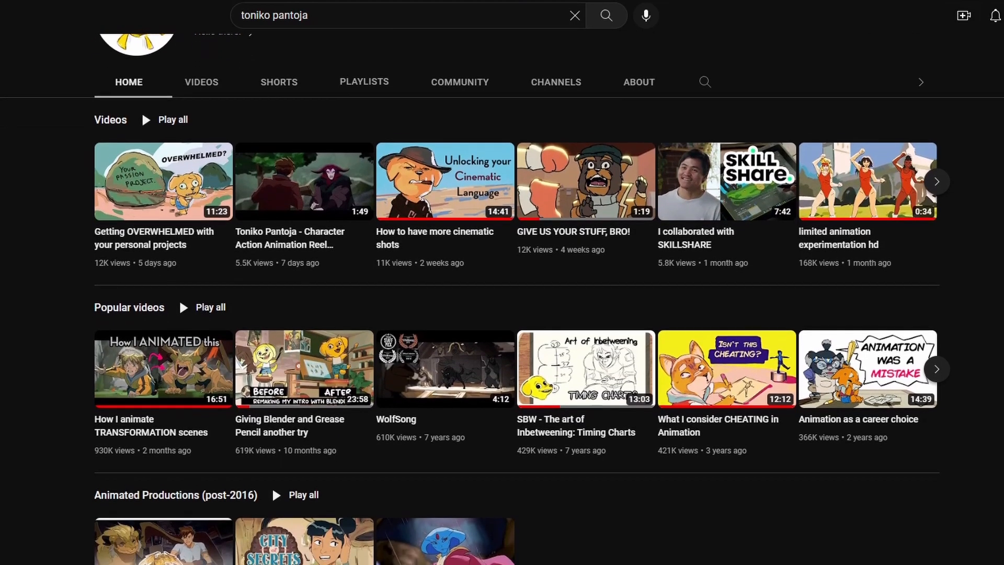
scroll(down, 3)
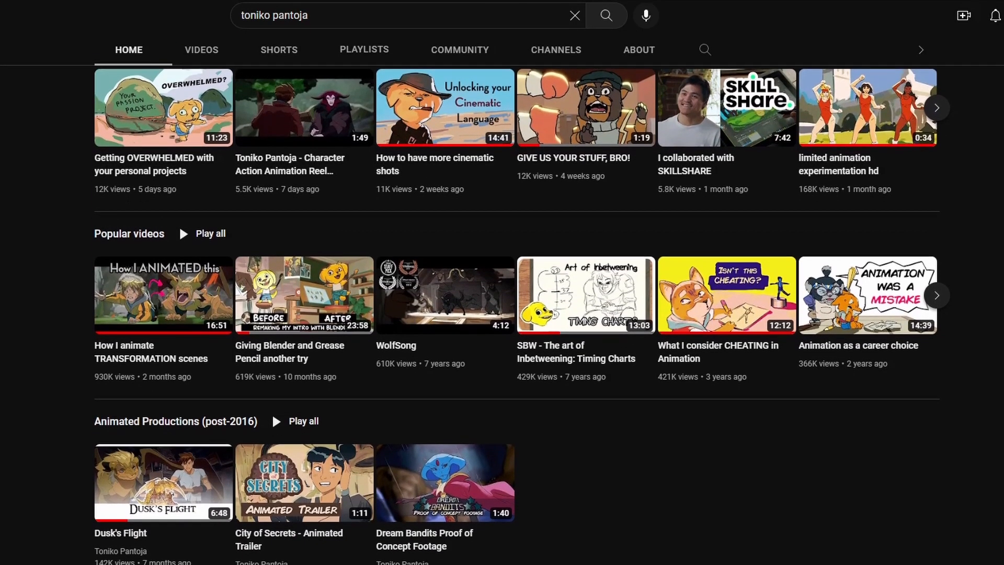
scroll(down, 3)
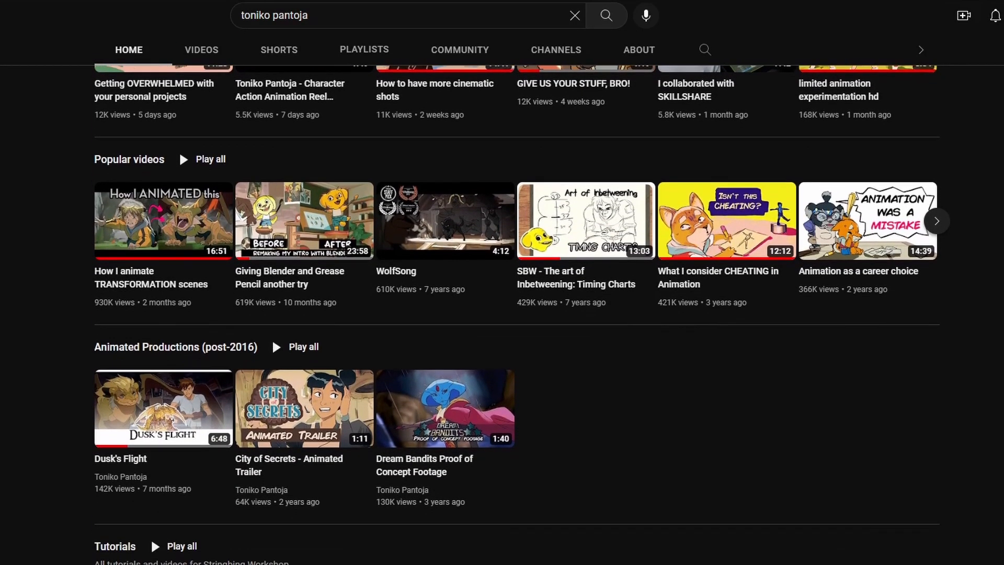
scroll(down, 3)
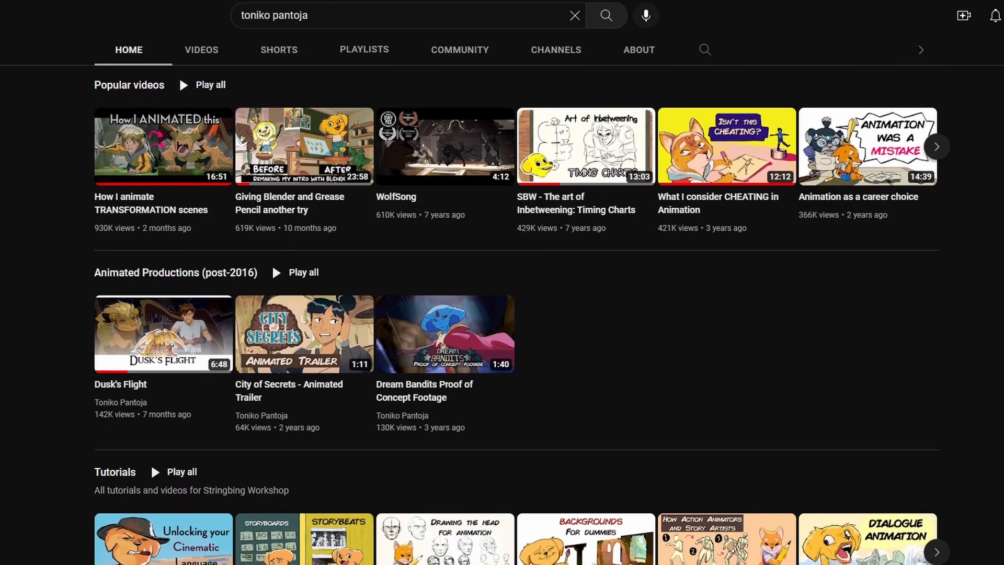
scroll(down, 3)
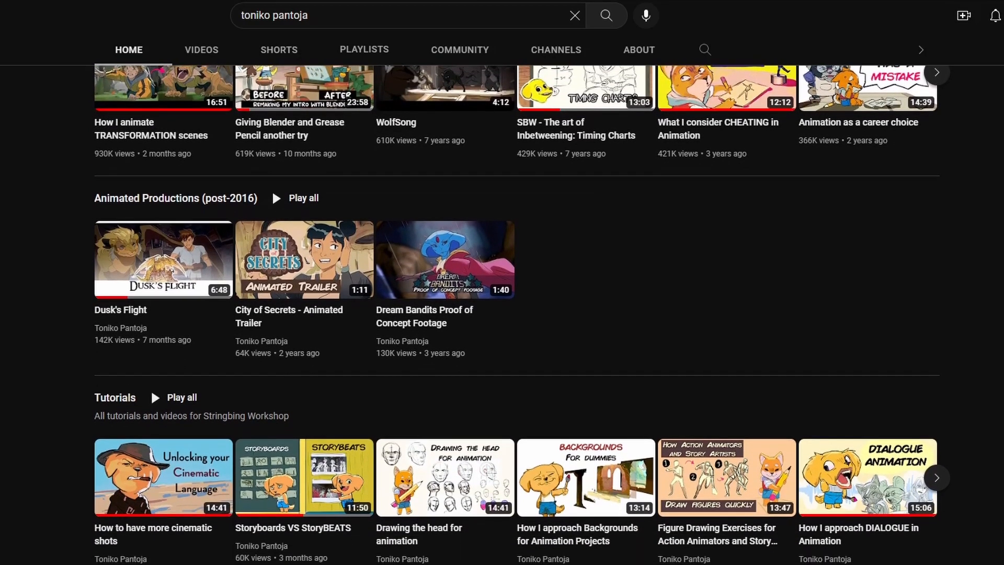
scroll(down, 3)
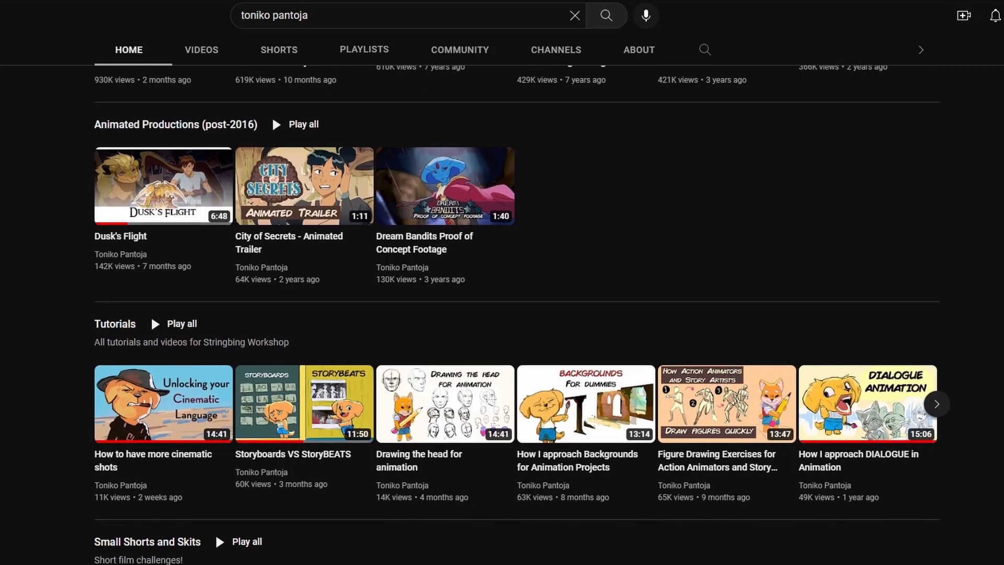
scroll(down, 3)
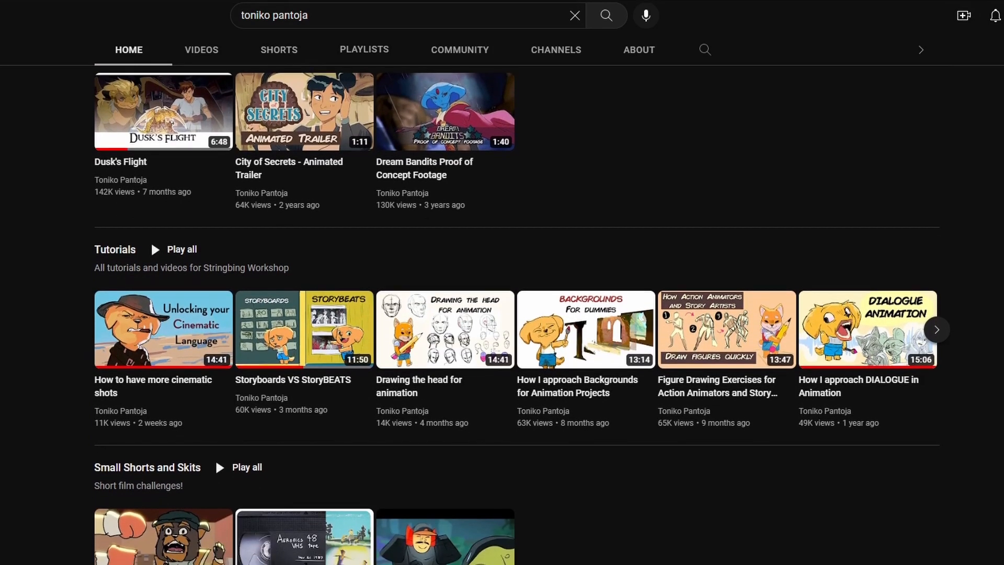
scroll(down, 3)
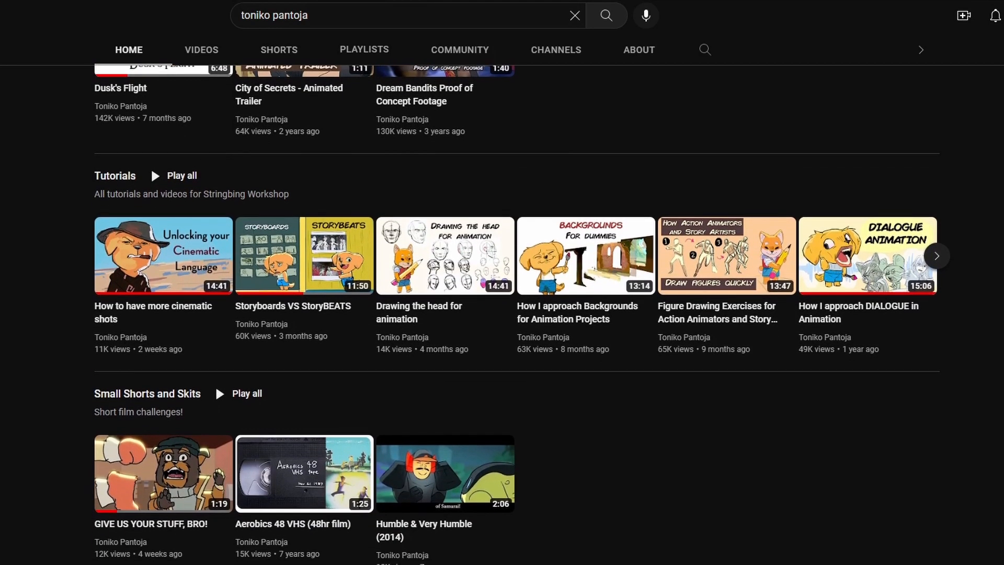
scroll(down, 3)
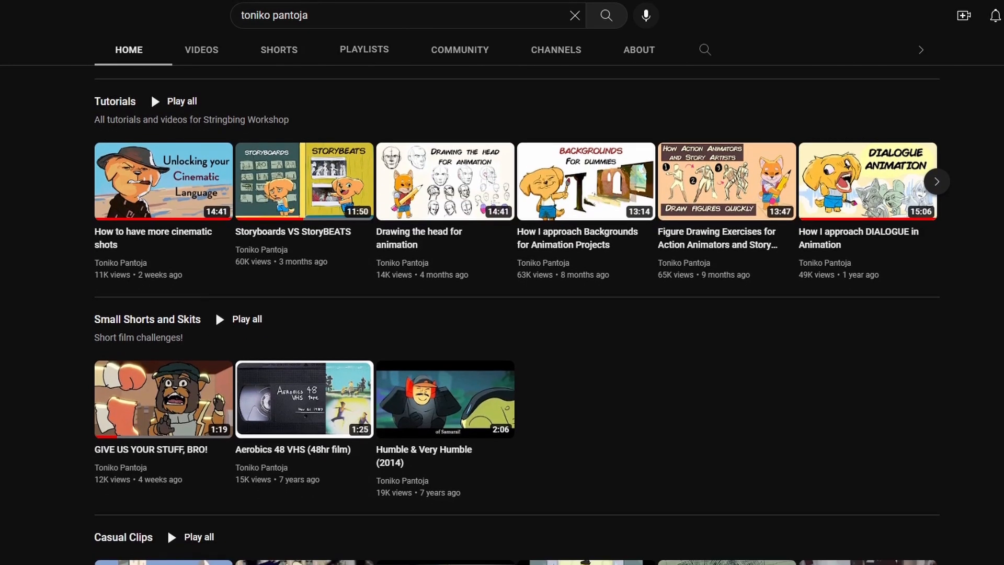
scroll(down, 3)
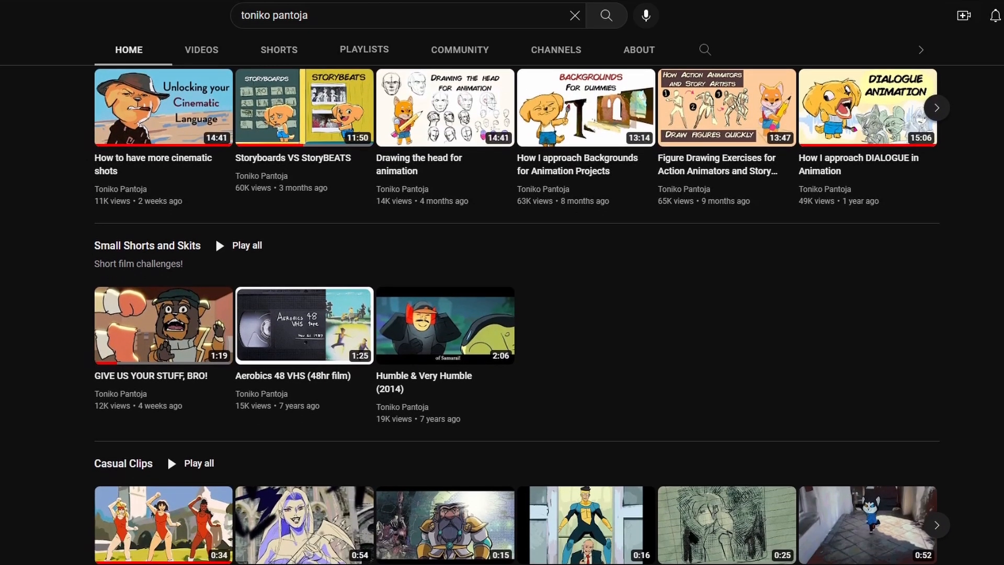
scroll(down, 3)
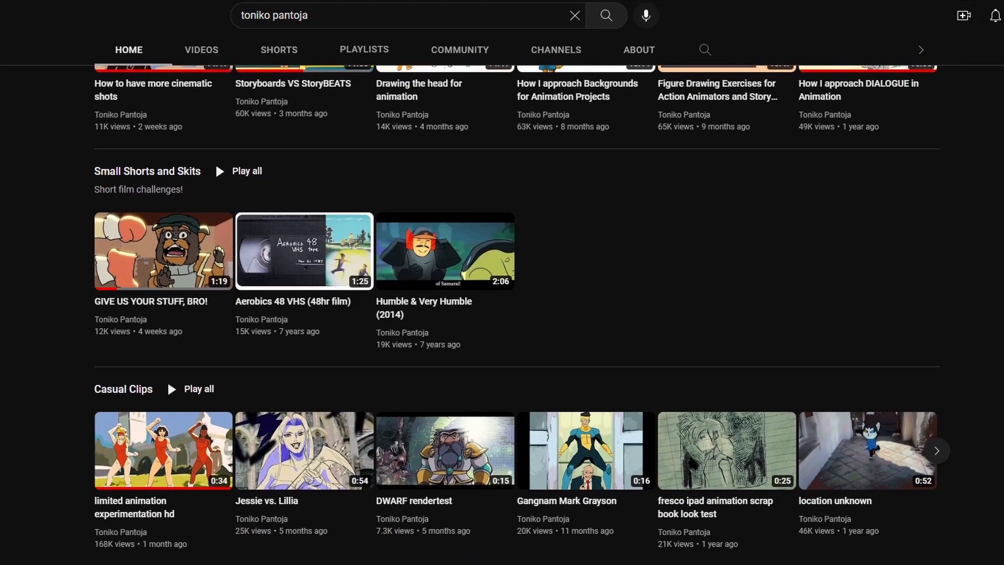
Step: Jump to a later timeline frame showing the two fighting figures in the sketch sequence
click(163, 250)
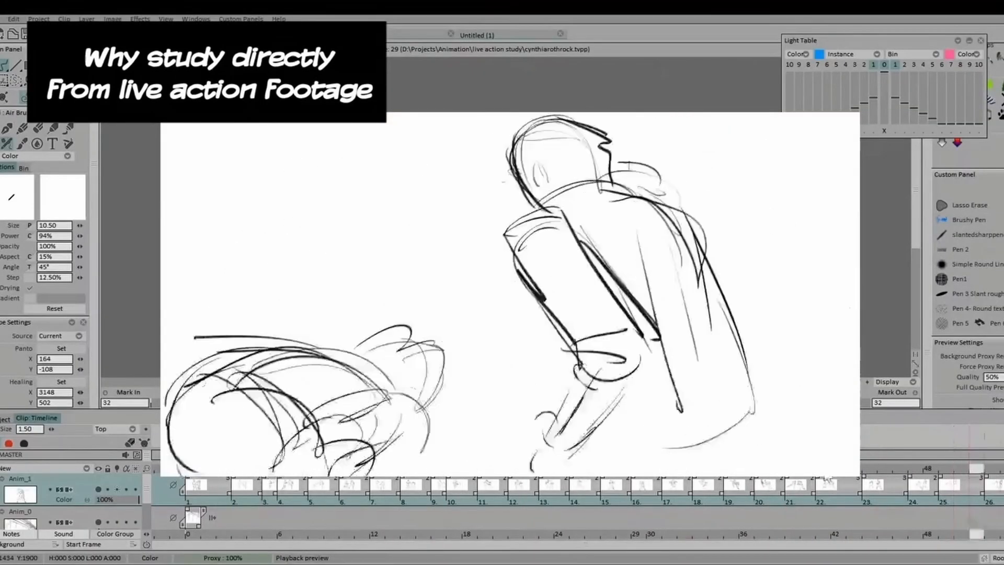
click(867, 484)
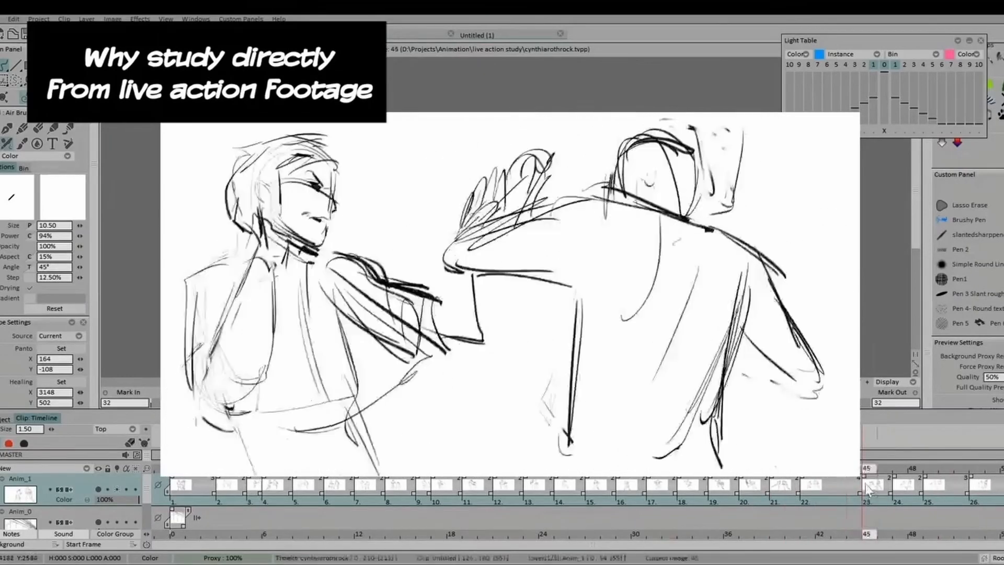